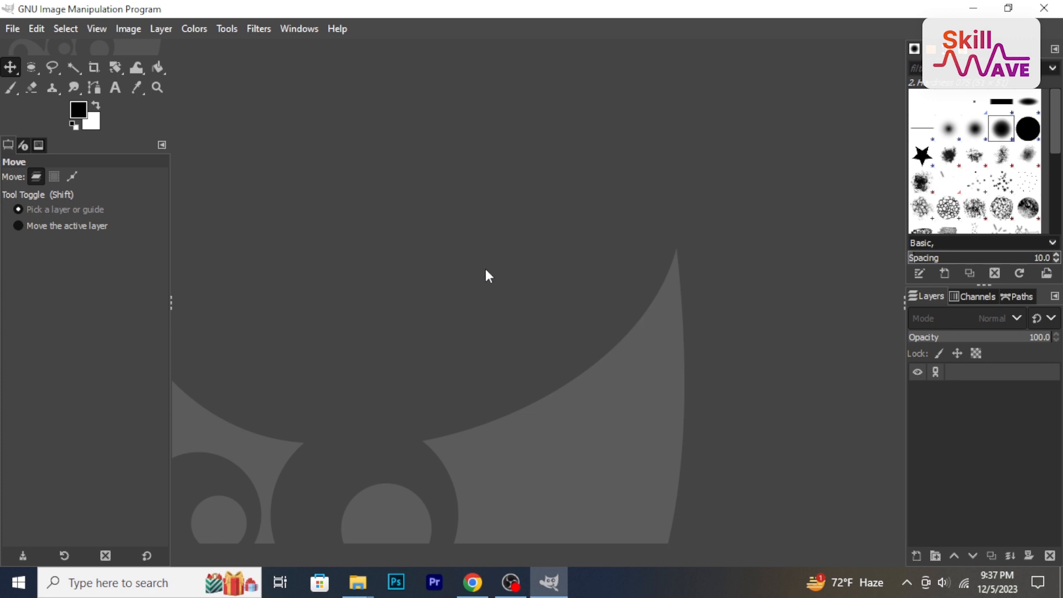
mouse_move(465, 339)
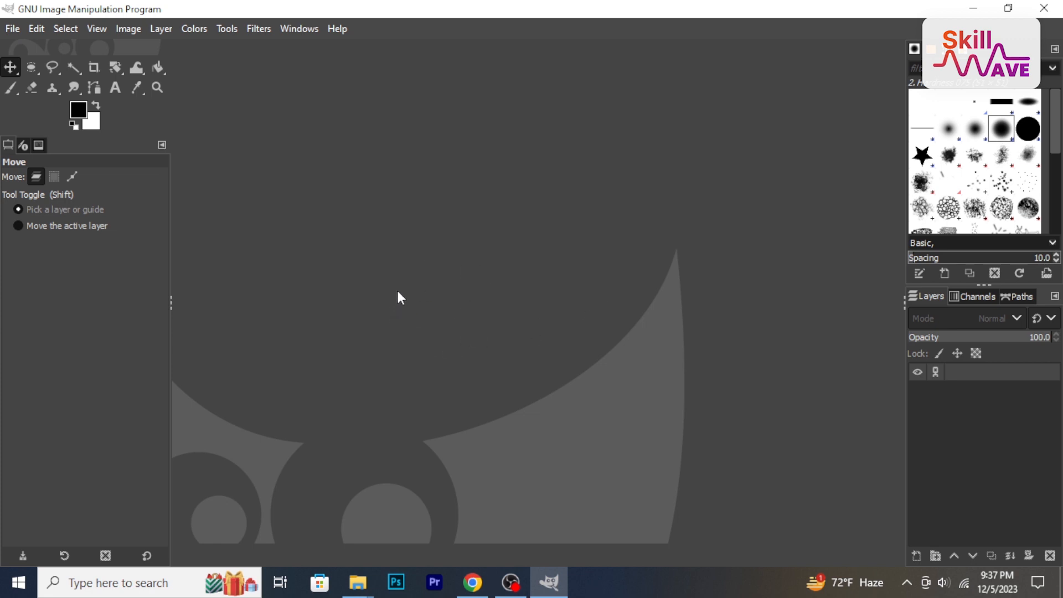
Switch to Chrome and bring up the official gimp.org homepage in a new tab
click(53, 176)
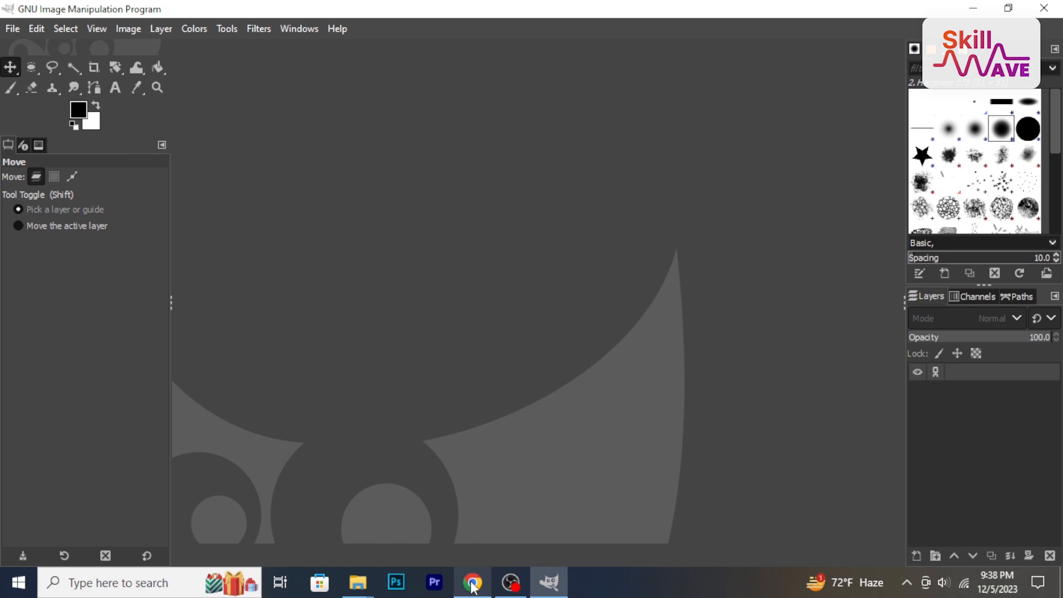
click(472, 581)
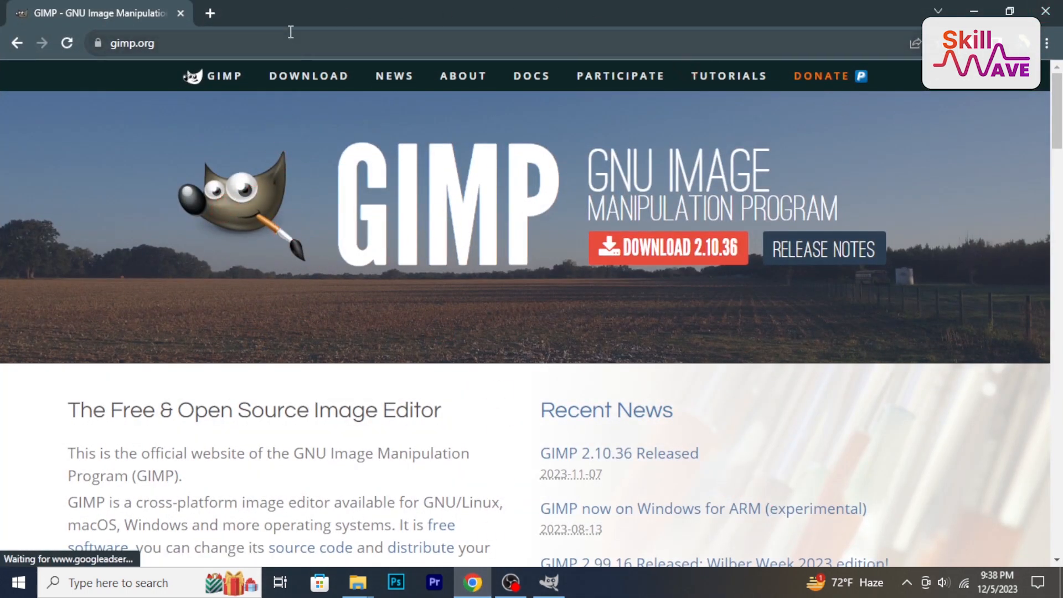
click(210, 13)
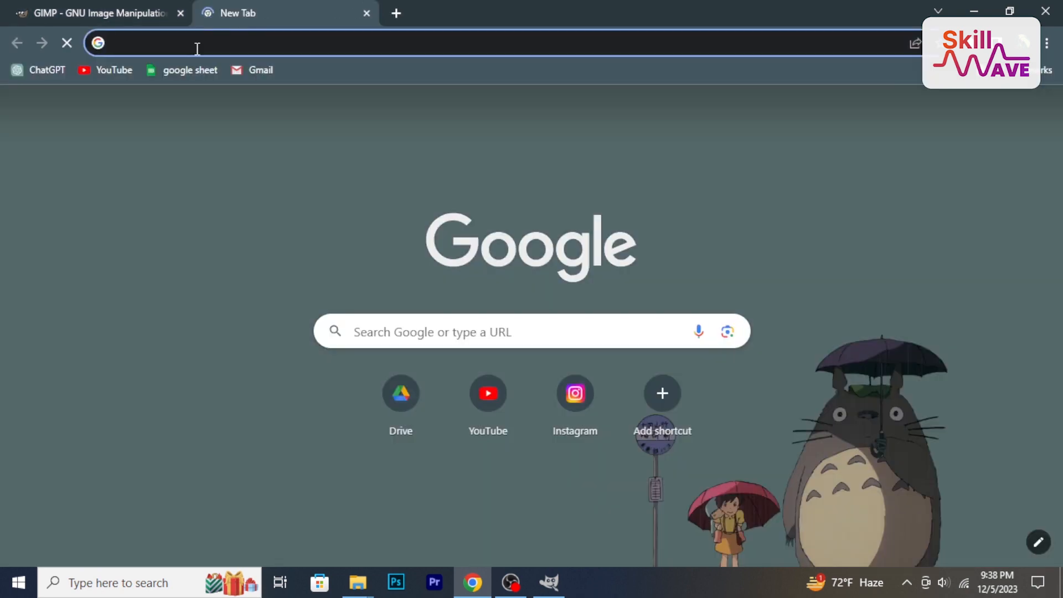
text(gimp.org)
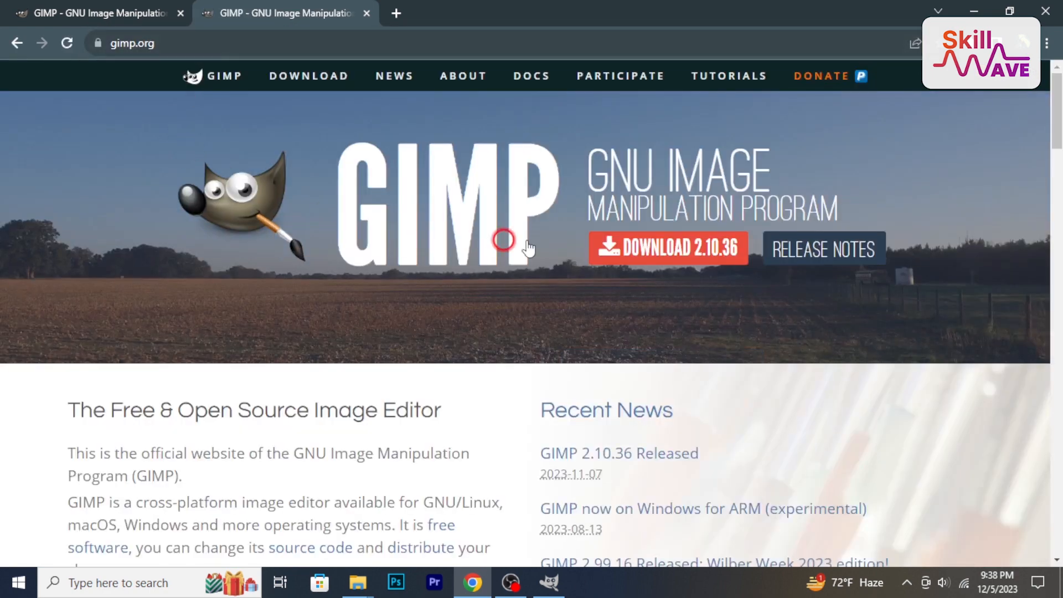
mouse_move(668, 247)
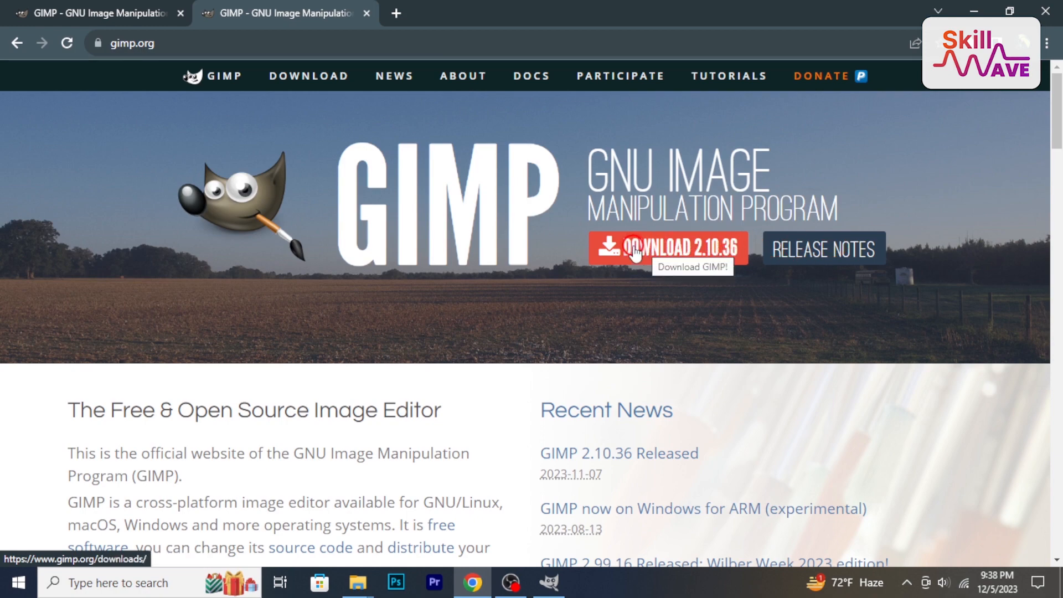
Scroll the GIMP homepage showing the 2.10.36 download, then return to GIMP
scroll(down, 3)
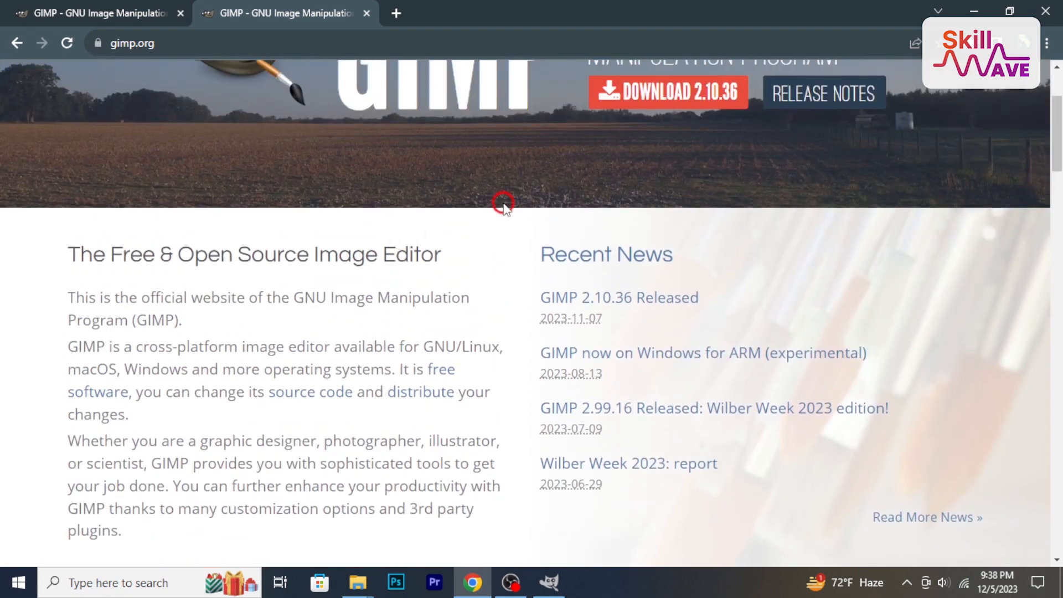
scroll(up, 3)
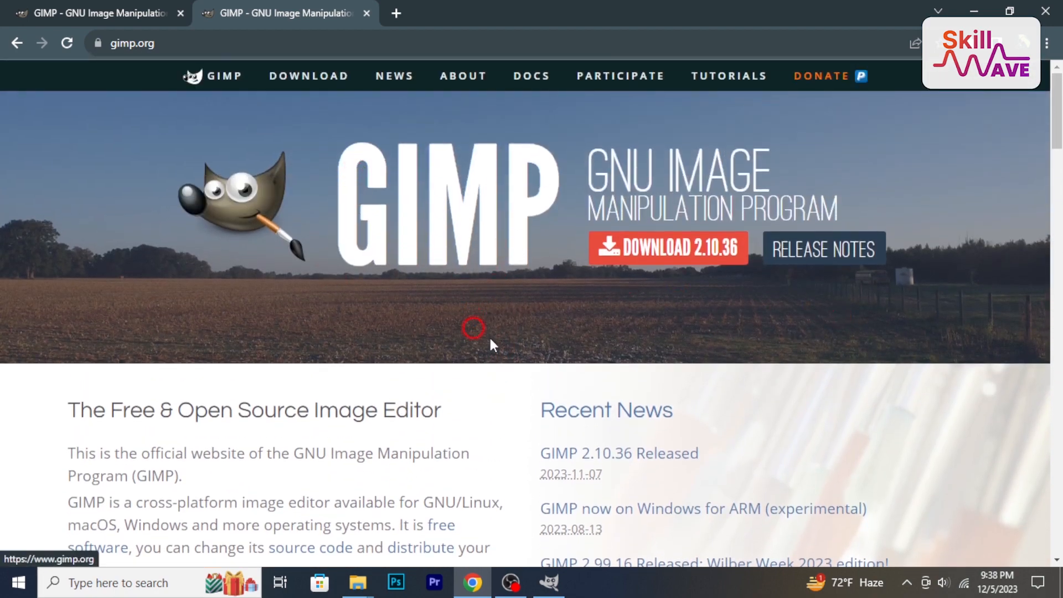
click(547, 582)
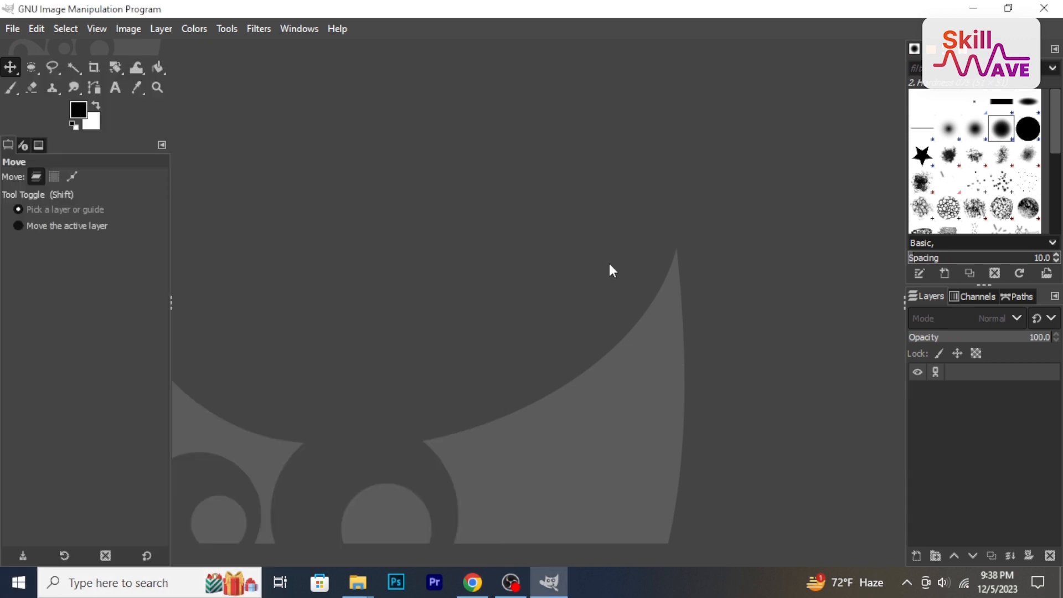
mouse_move(247, 85)
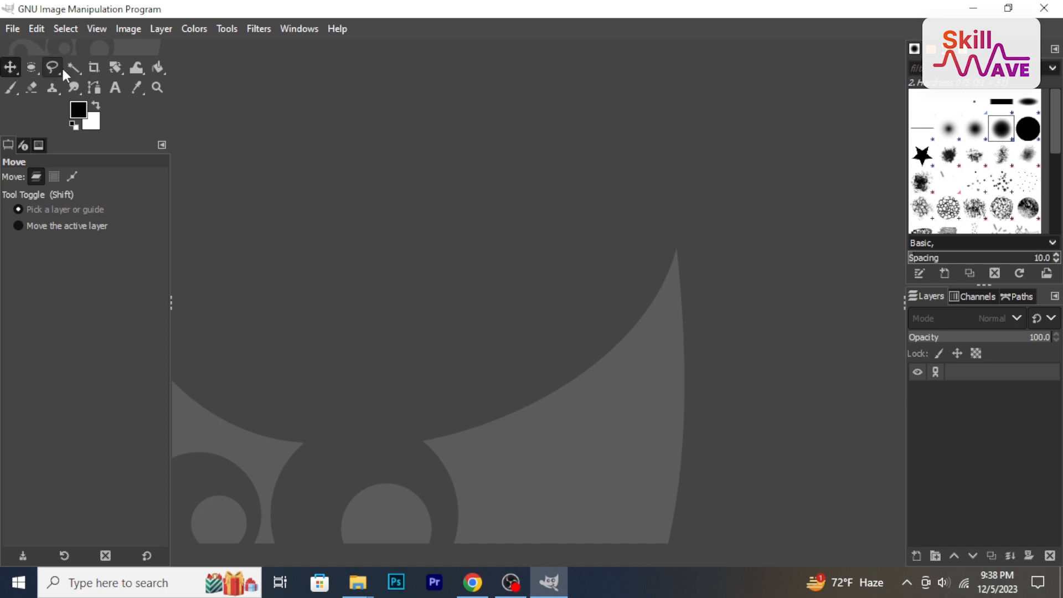
mouse_move(970, 324)
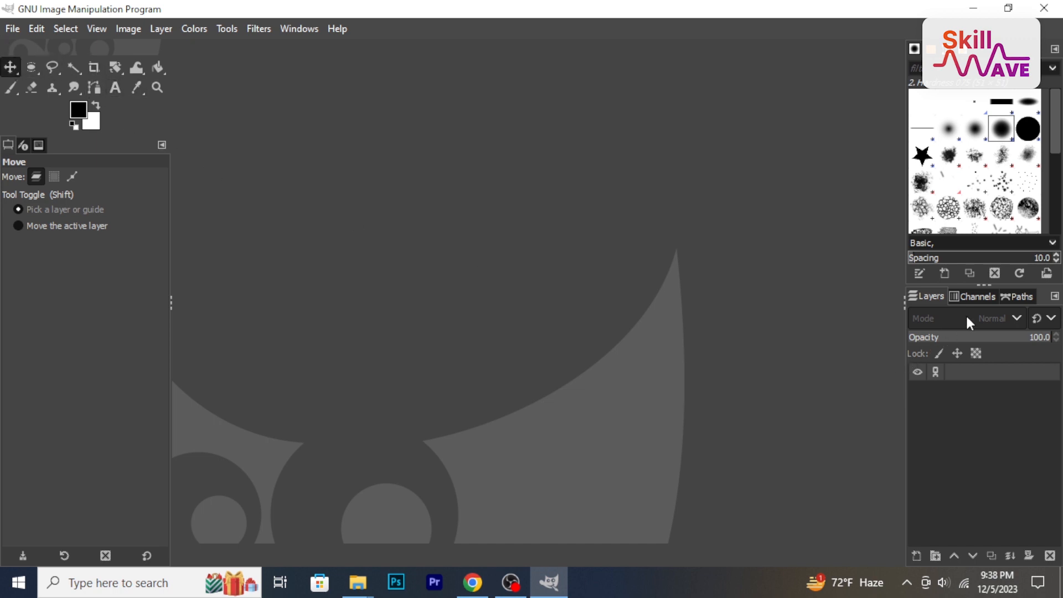
click(1020, 296)
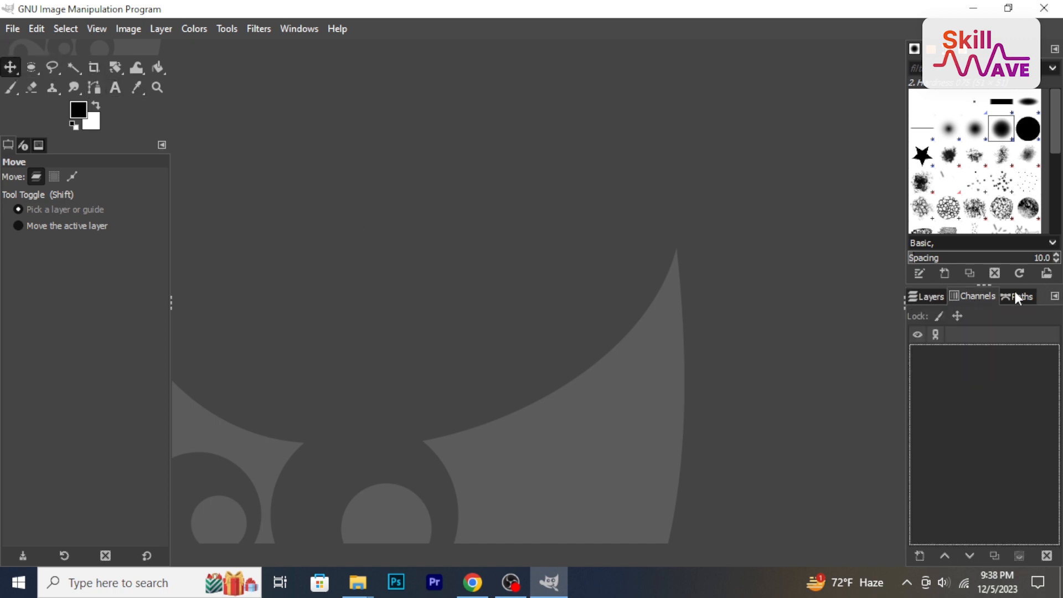
click(929, 297)
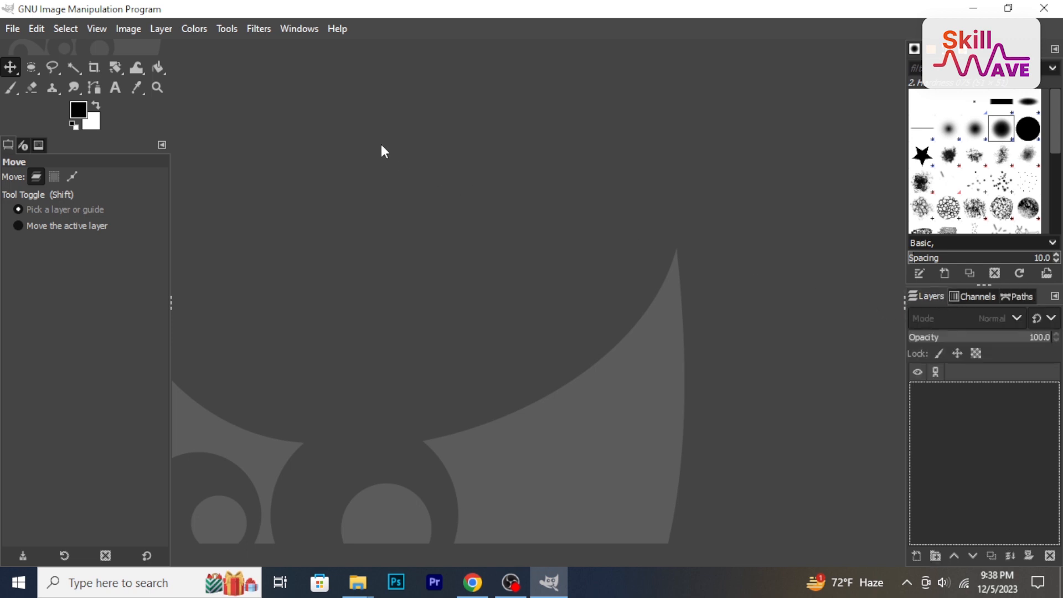
mouse_move(369, 300)
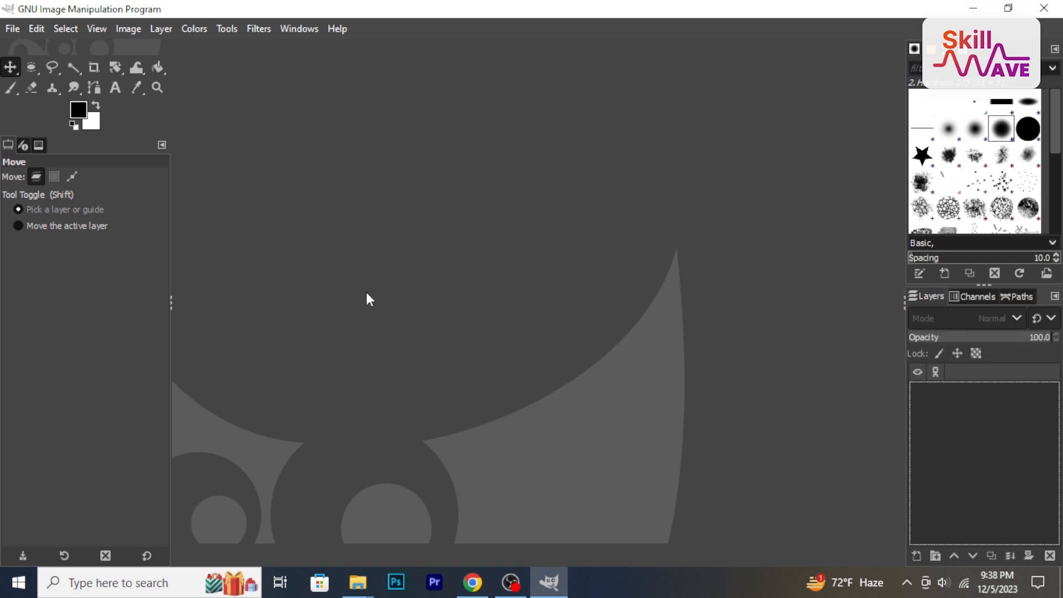
mouse_move(303, 259)
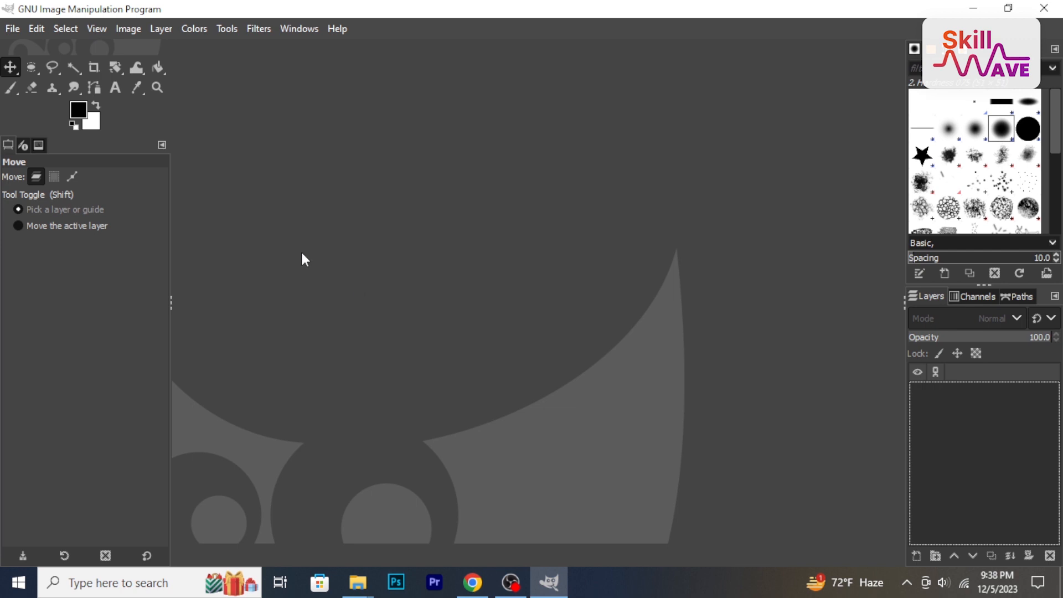
mouse_move(398, 267)
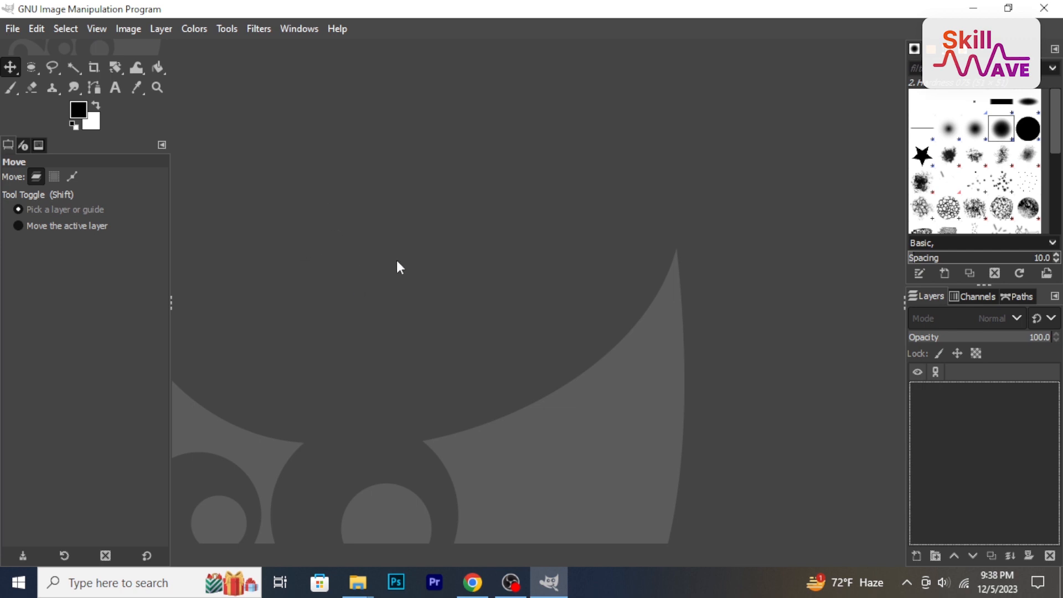
Open the Pikachu image ezgif-1-66f67492ab.jpg from Recently Used onto the canvas
click(11, 29)
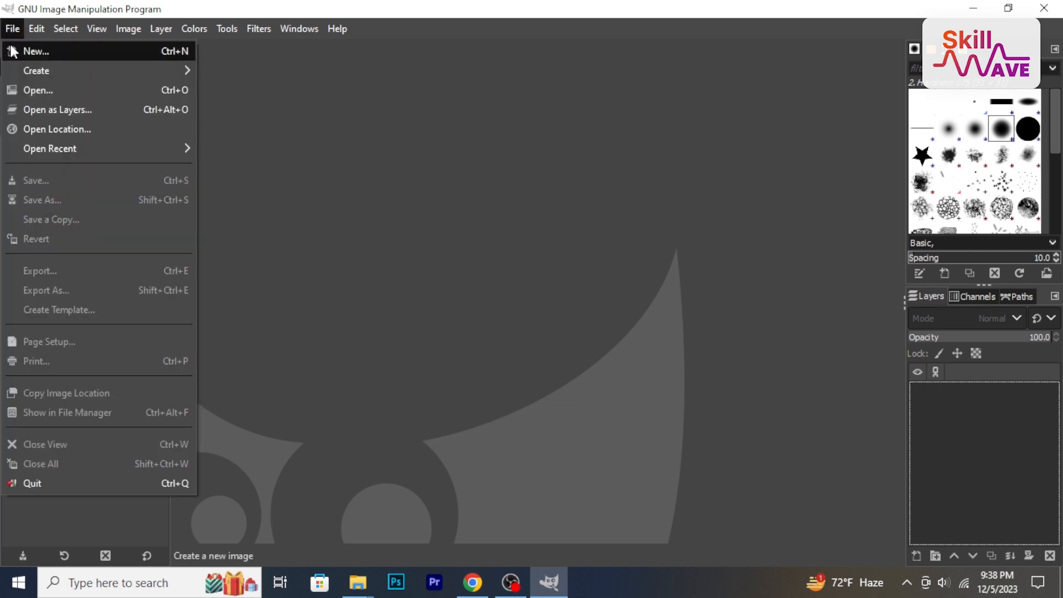
click(38, 90)
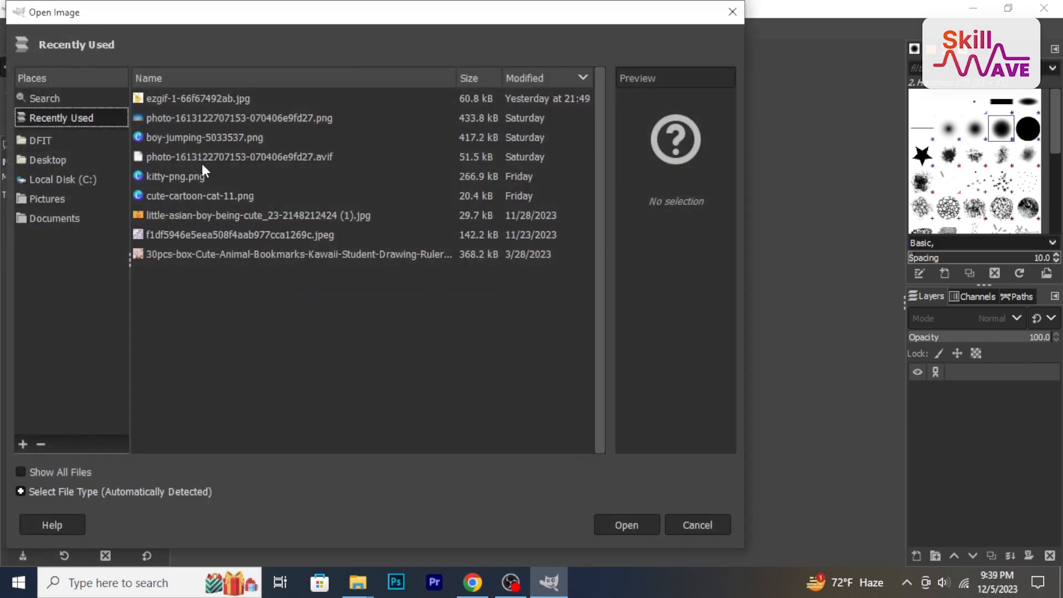
click(197, 99)
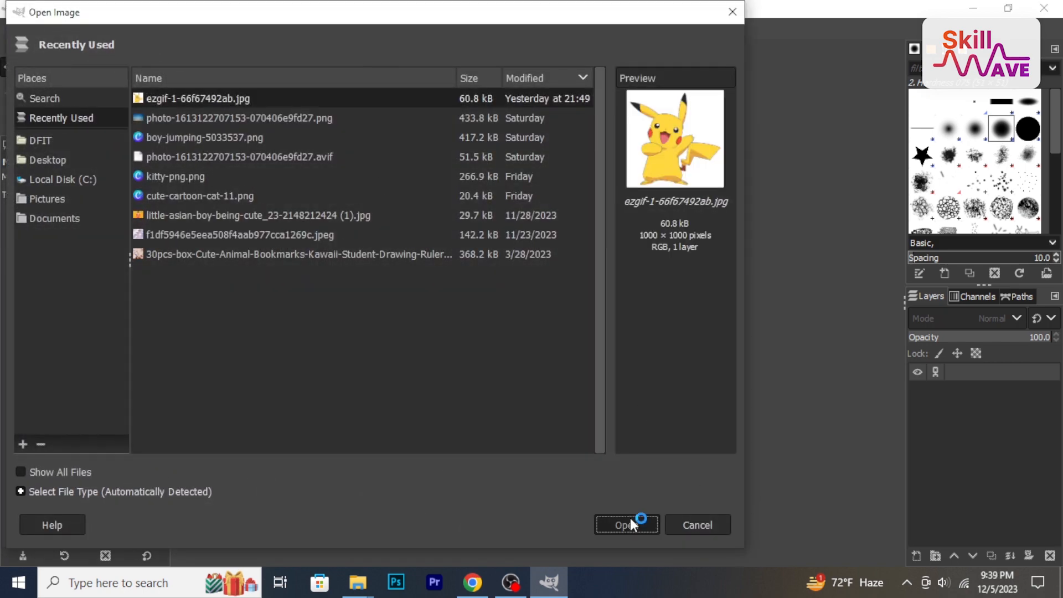
click(625, 523)
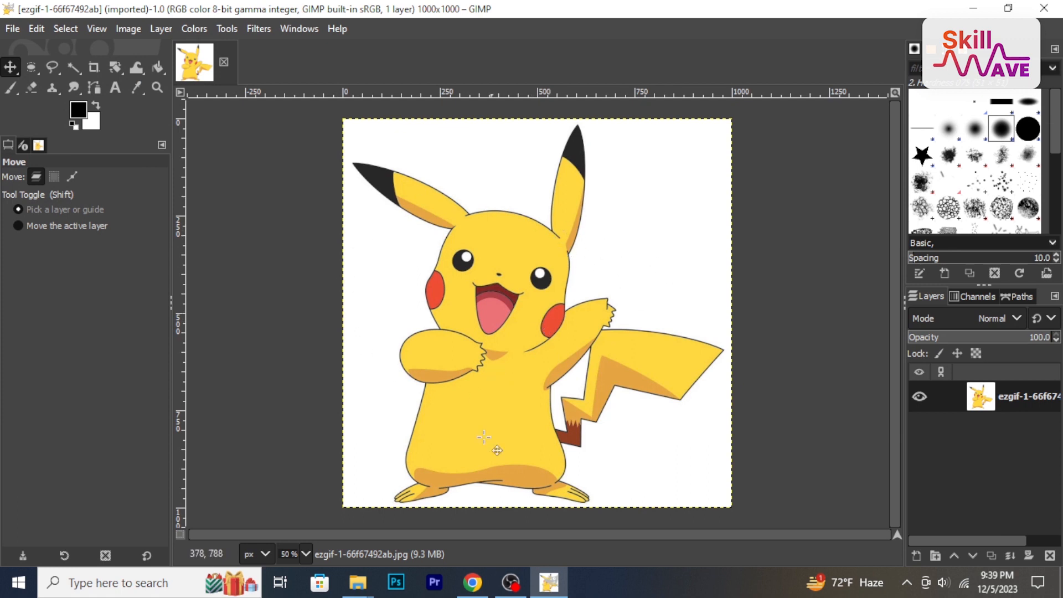
mouse_move(581, 415)
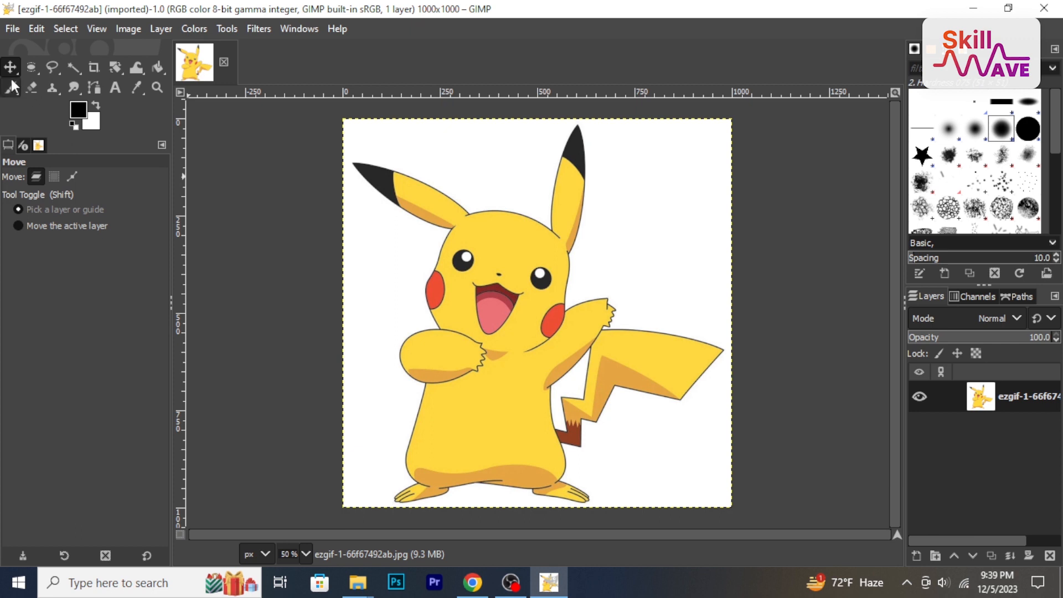
mouse_move(11, 67)
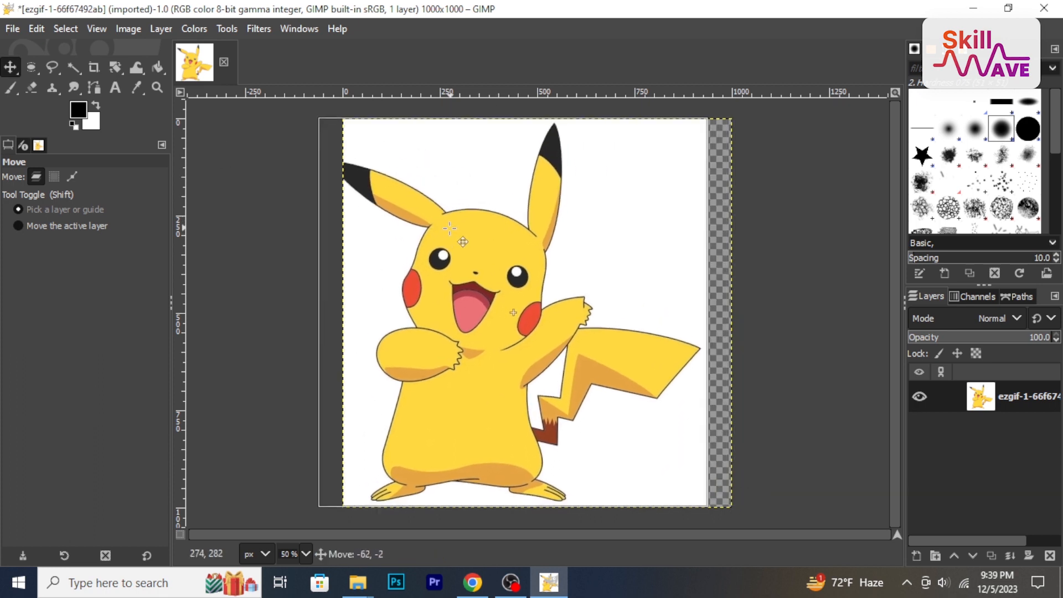
Nudge the Pikachu layer, then draw a small freehand selection left of Pikachu's head
drag(447, 231, 489, 237)
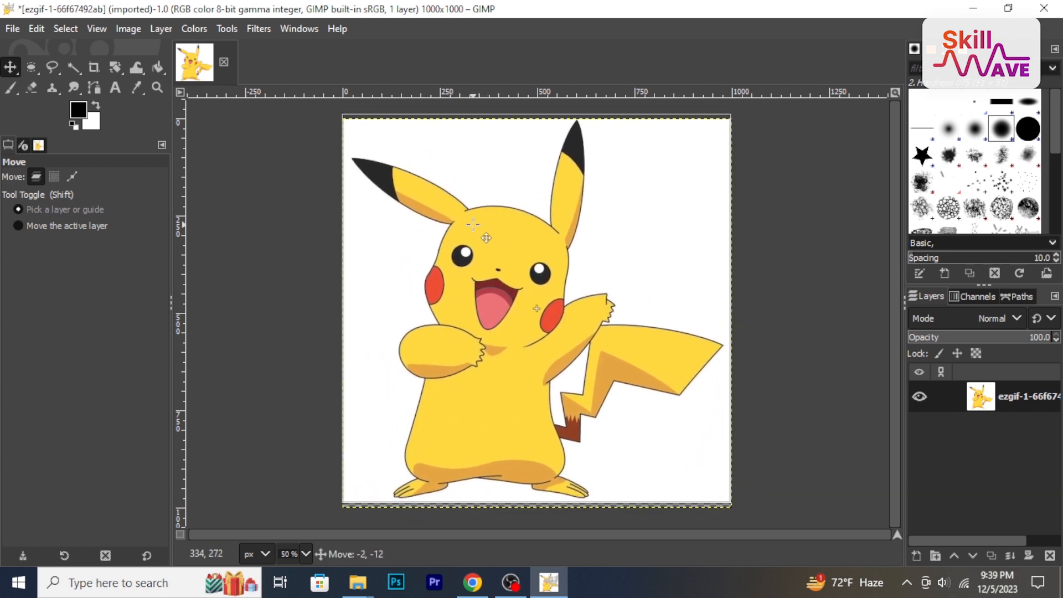
click(52, 68)
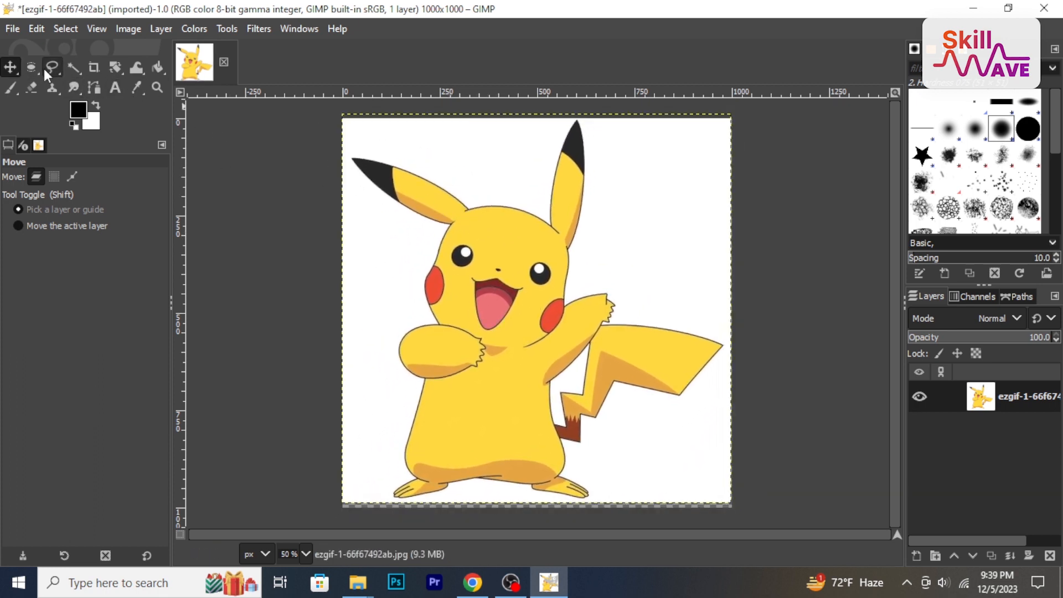
click(52, 68)
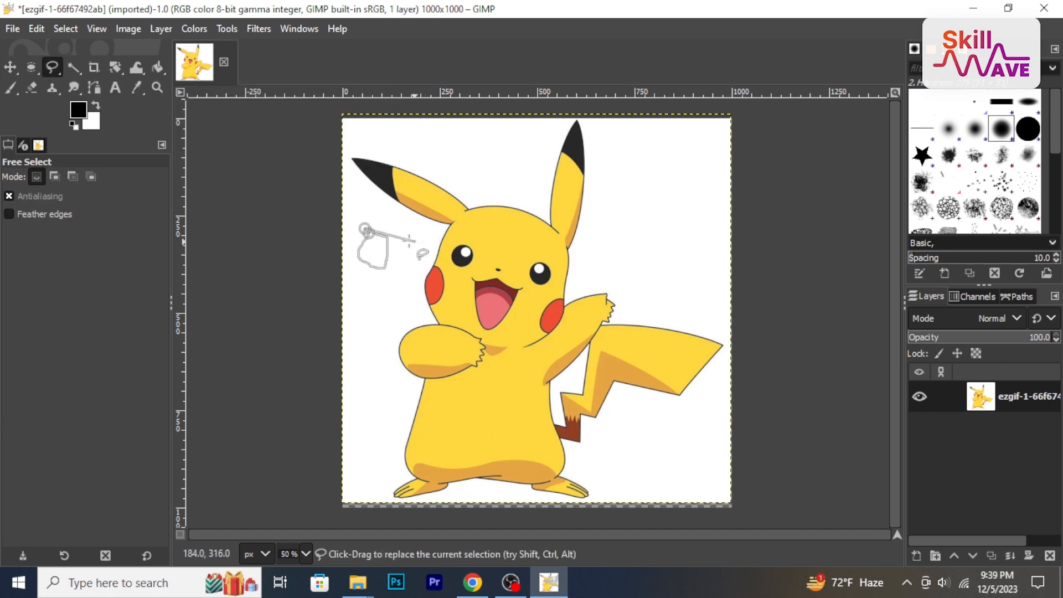
right_click(380, 255)
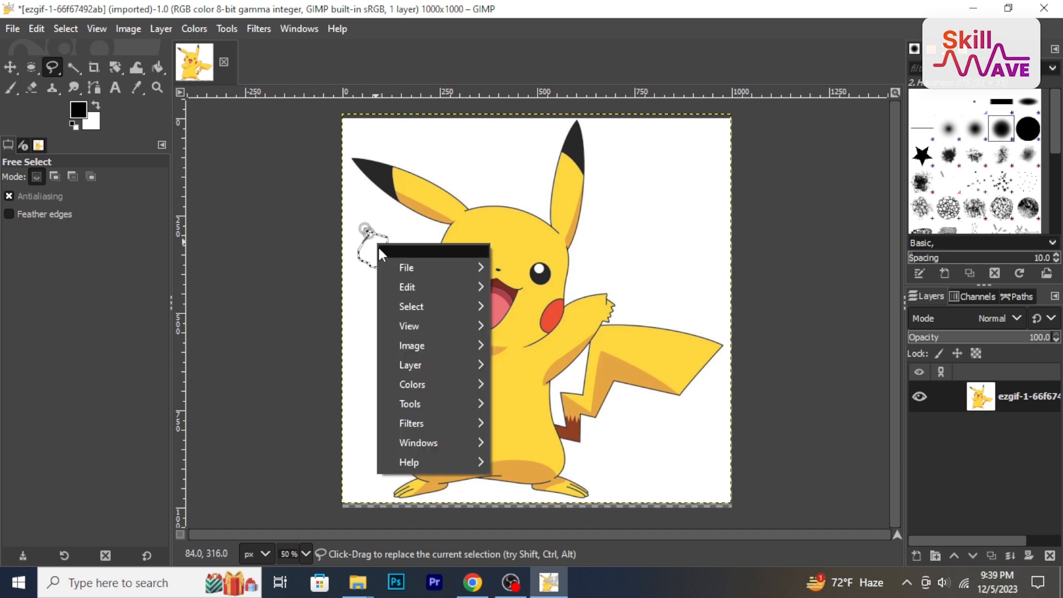
Make an elliptical selection about 234×210 px around Pikachu's left cheek
click(31, 68)
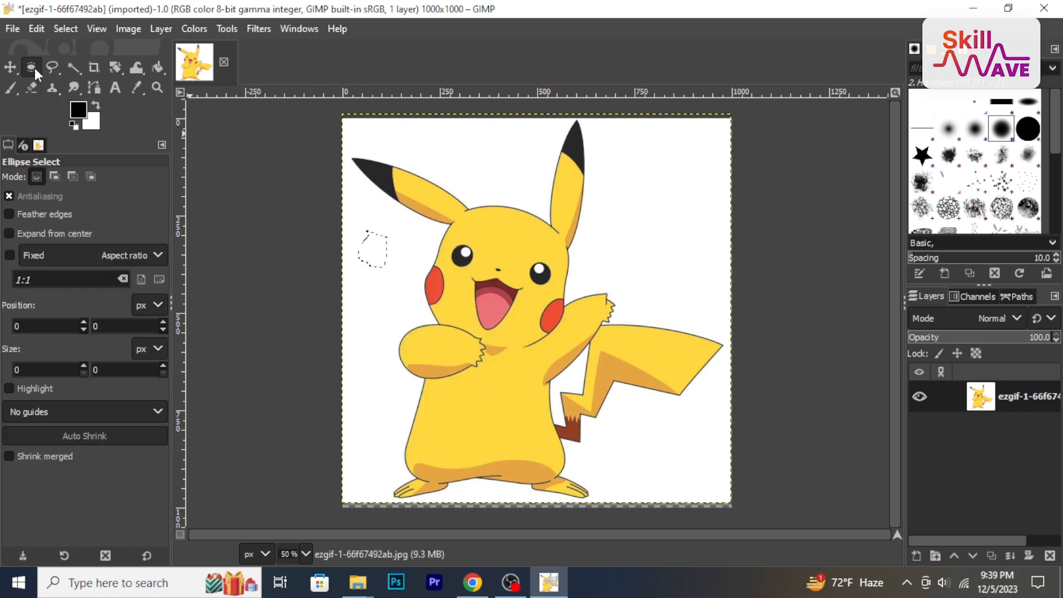
drag(370, 240, 380, 258)
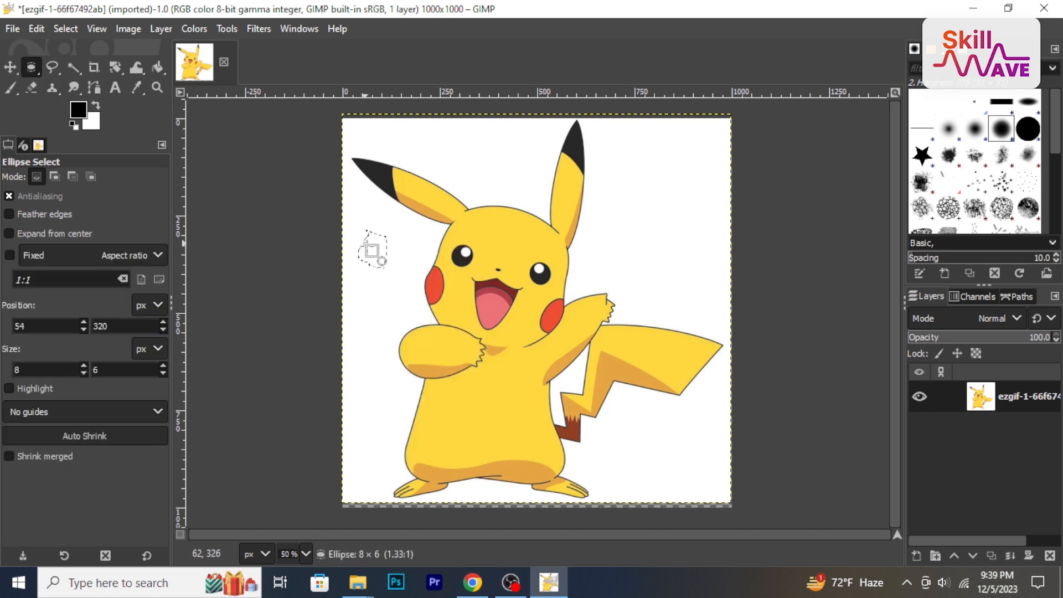
drag(373, 249, 455, 325)
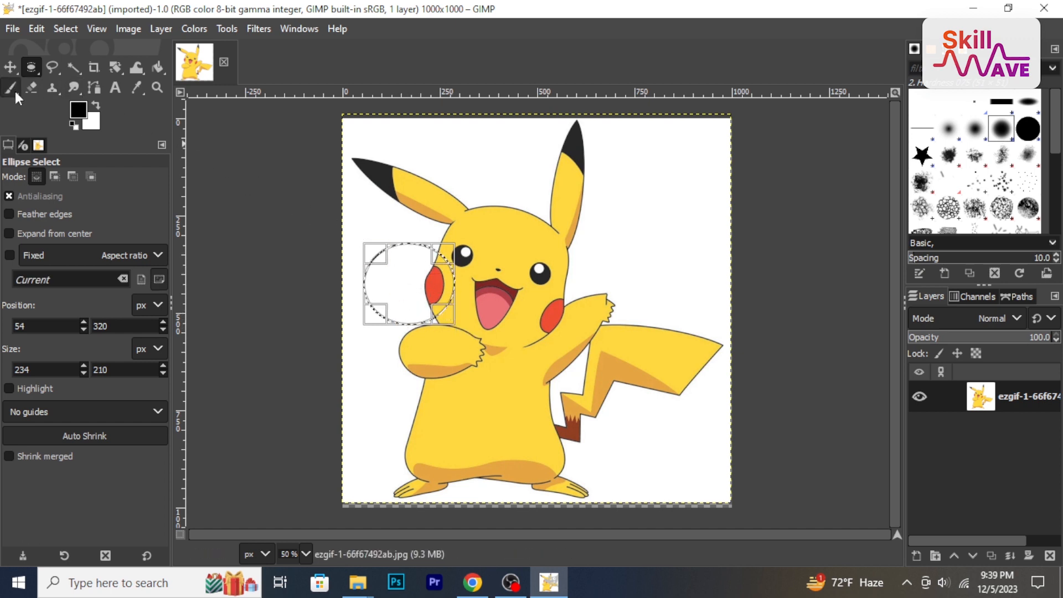
Make the Eraser the active paint tool with a large soft brush
click(9, 88)
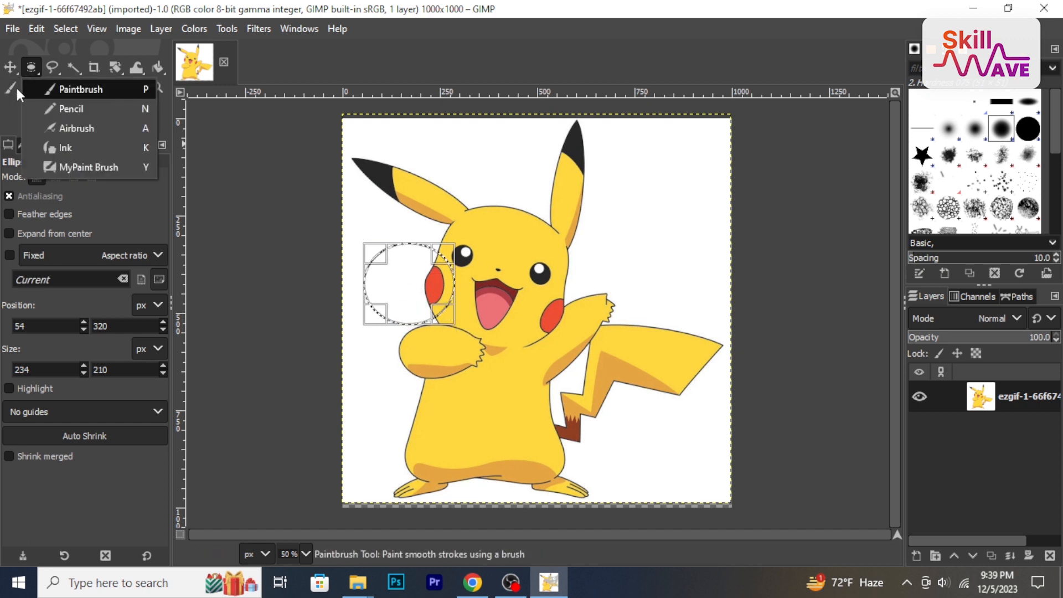
click(31, 90)
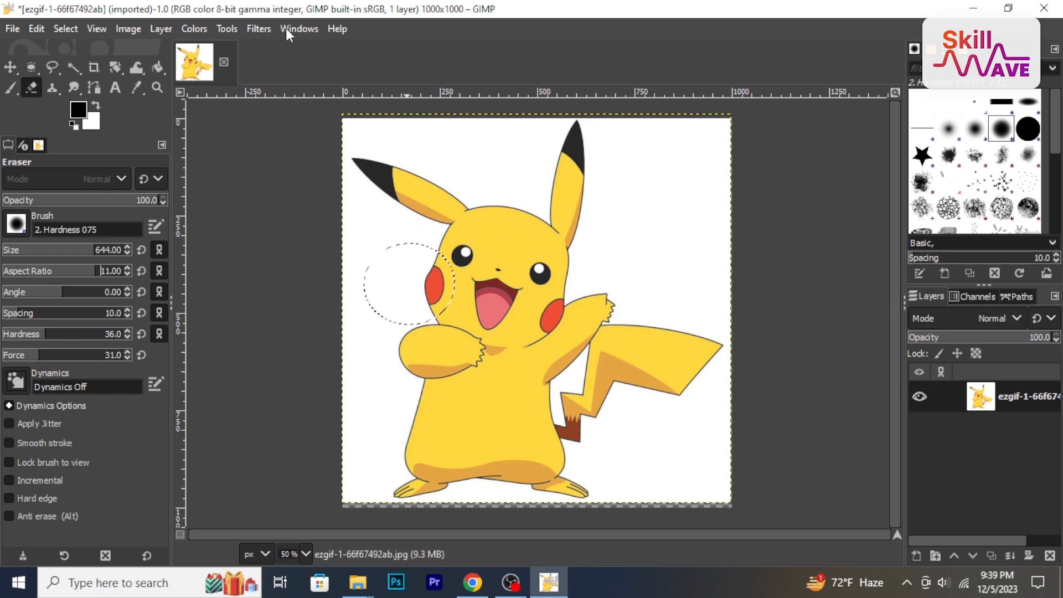
click(298, 29)
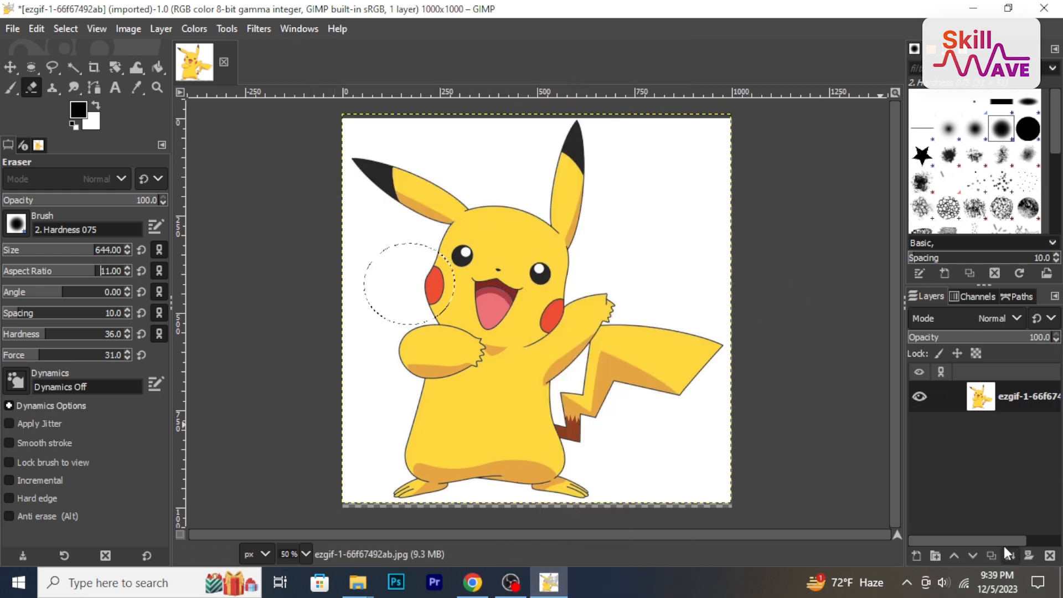
Add an alpha channel to the Pikachu layer from the Layers panel
click(941, 396)
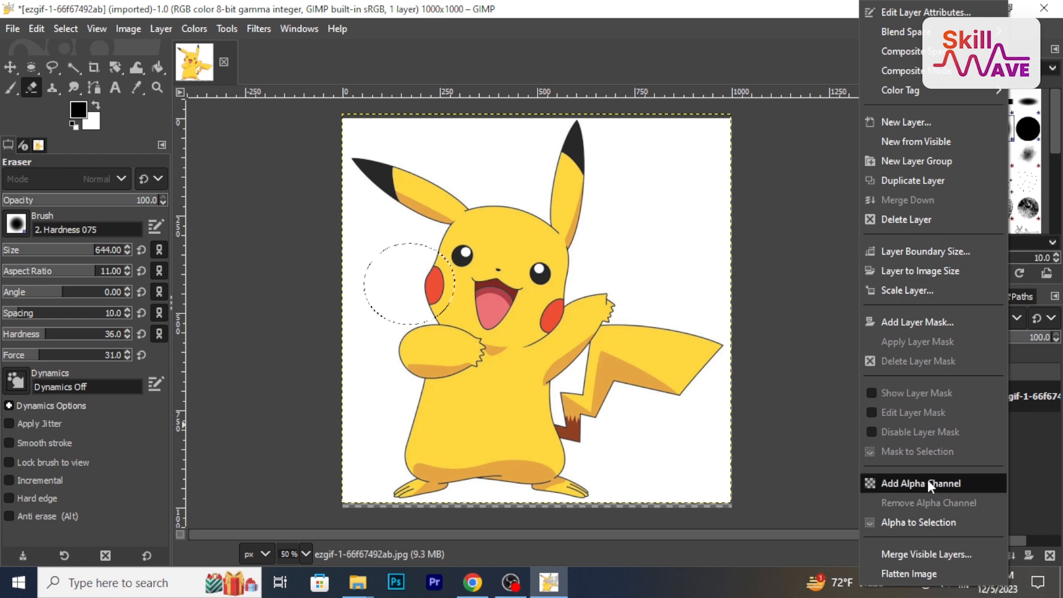
click(920, 483)
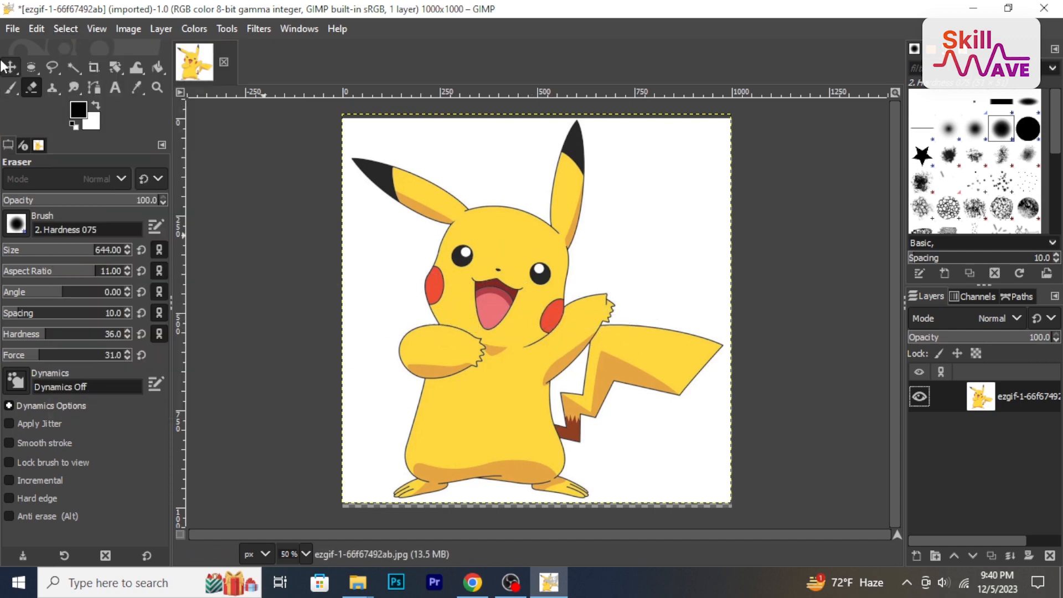
Preview a Gaussian blur at Size 18.58 and cancel it, leaving Pikachu sharp
click(8, 68)
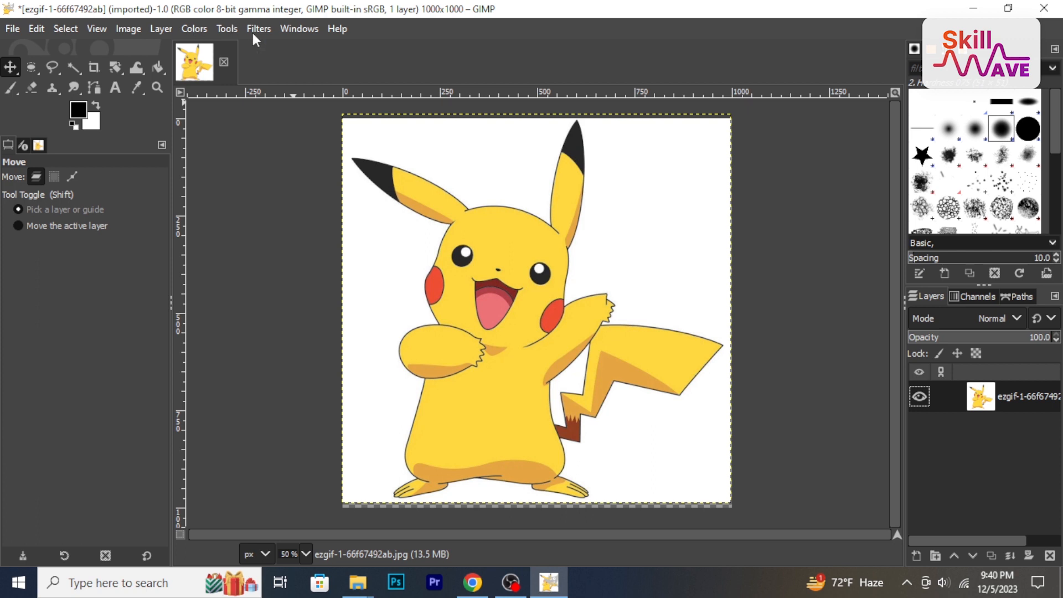
click(258, 29)
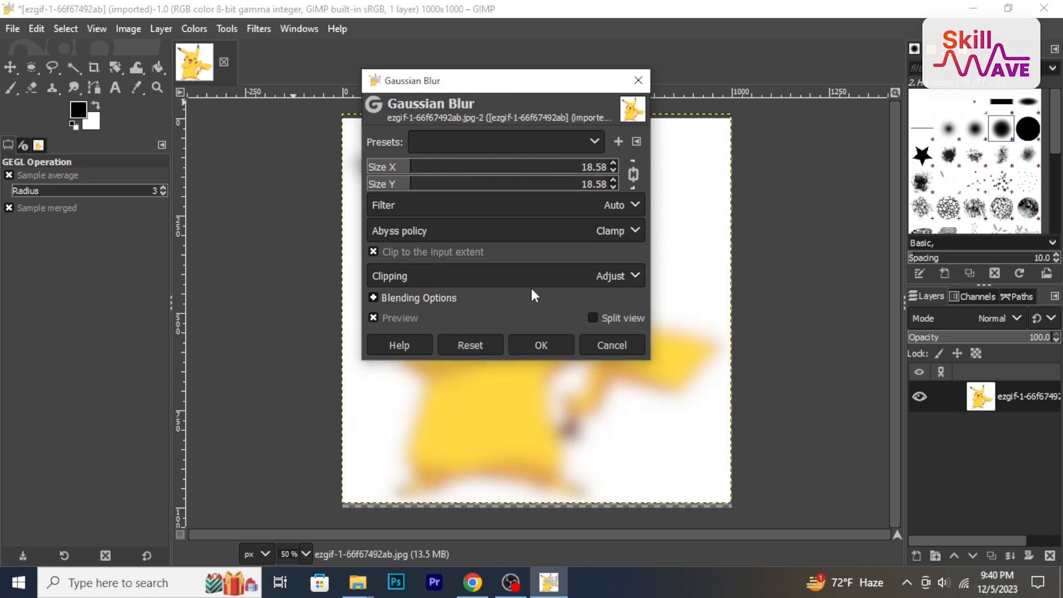
click(609, 346)
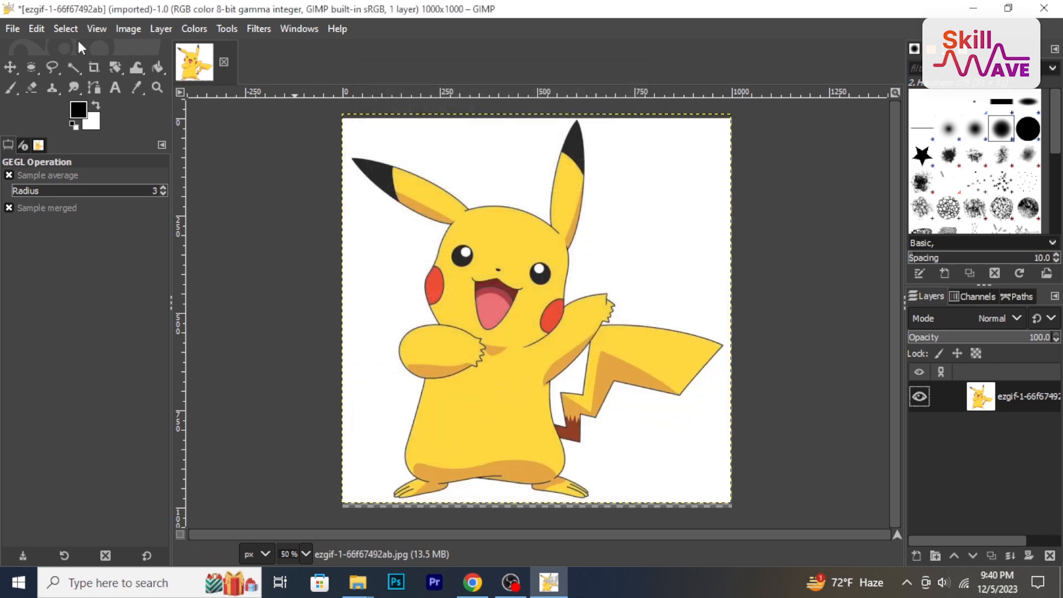
click(114, 87)
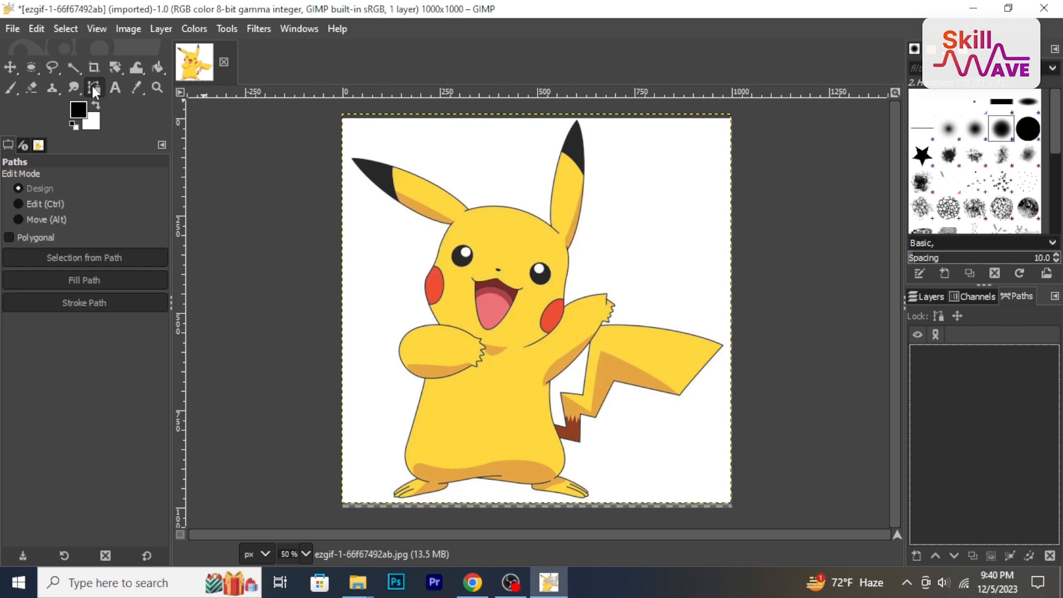
Draw an unnamed curved path looping around Pikachu's head and across his eyes
click(95, 87)
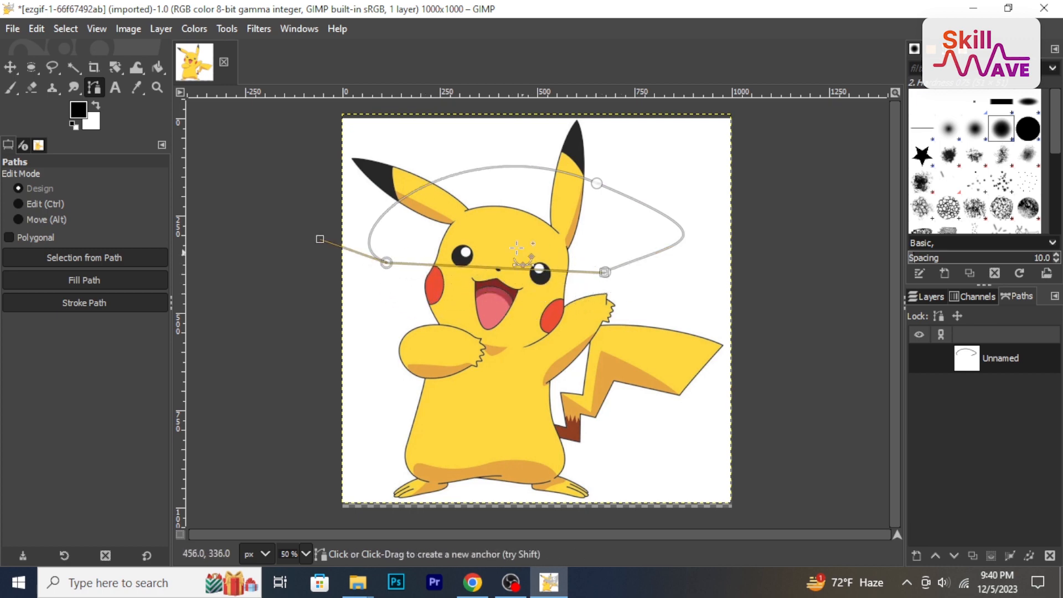
click(11, 29)
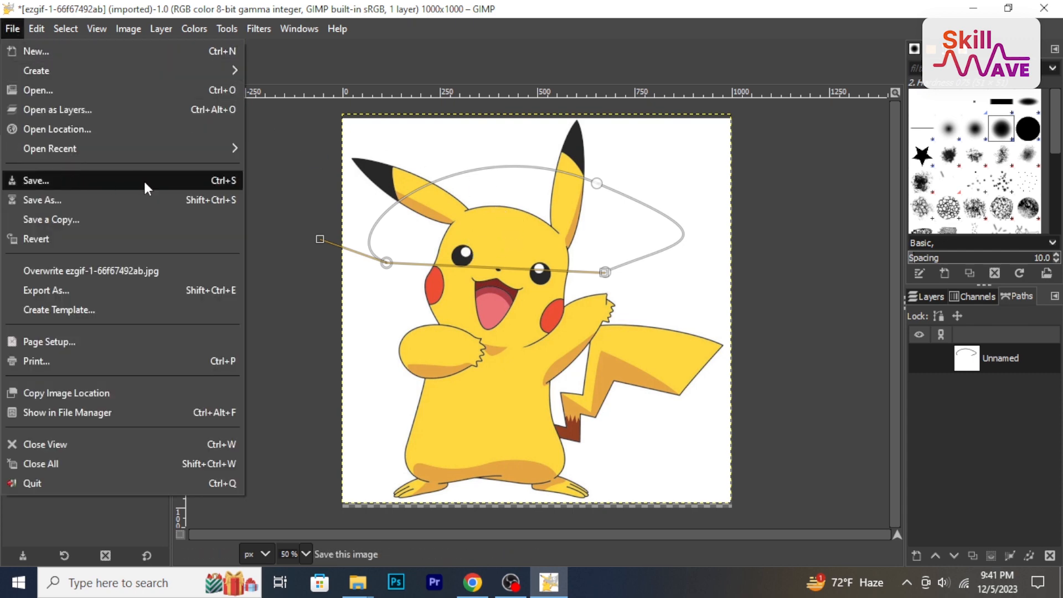
mouse_move(144, 183)
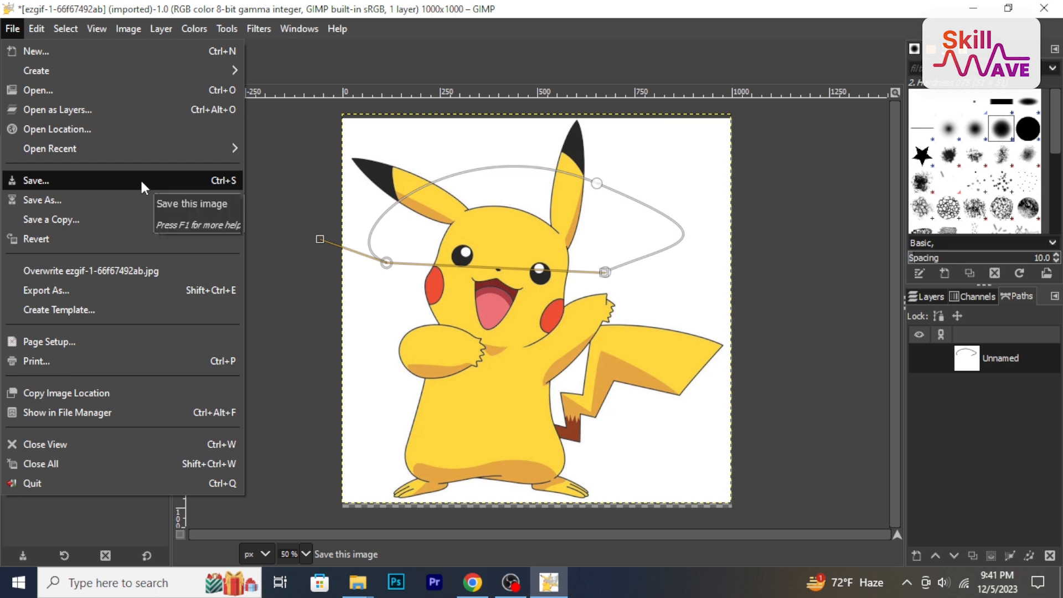
mouse_move(115, 192)
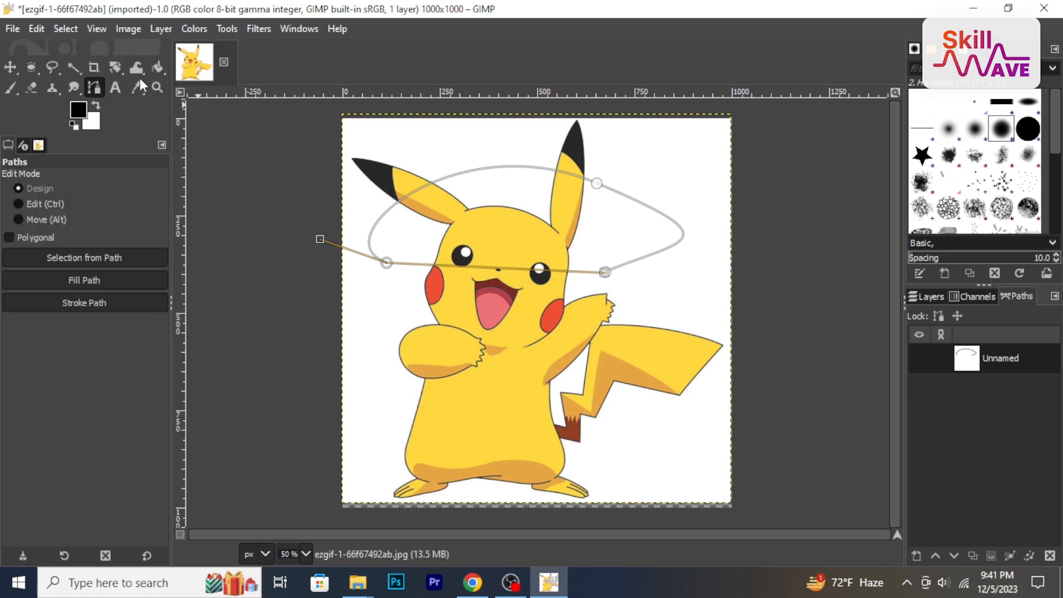
Show the file actions list, heading toward saving under a different name
click(11, 29)
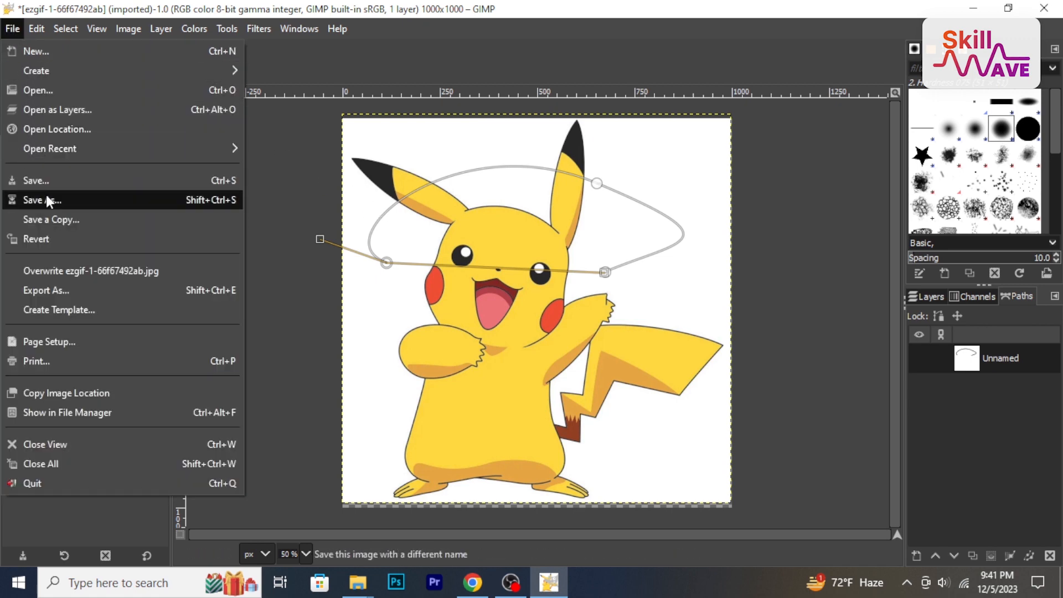
Bring up Save As proposing ezgif-1-66f67492ab.xcf in Pictures, toggling Show All Files on and off
click(41, 200)
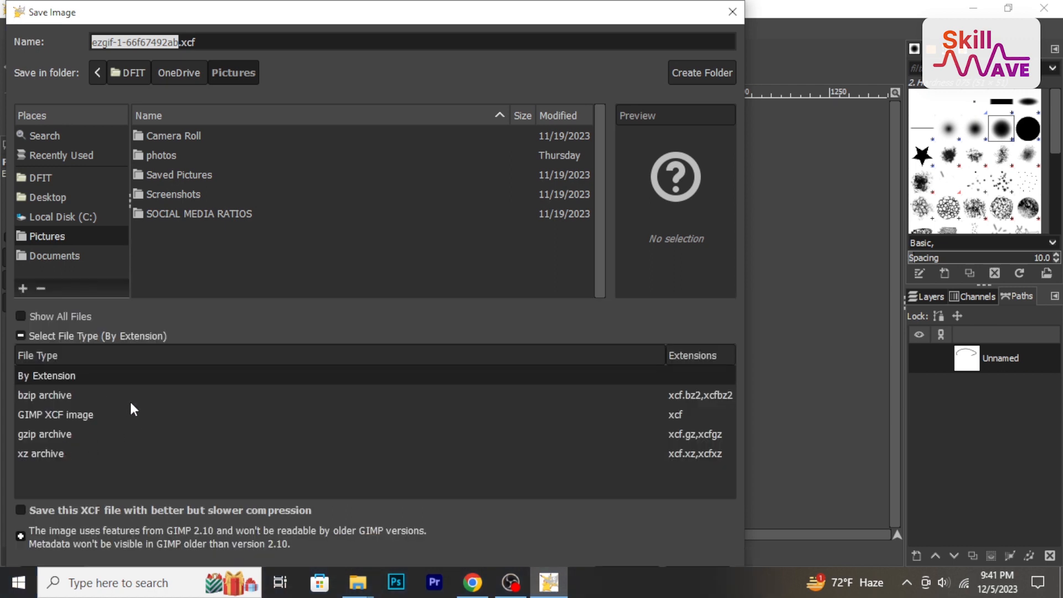
mouse_move(55, 454)
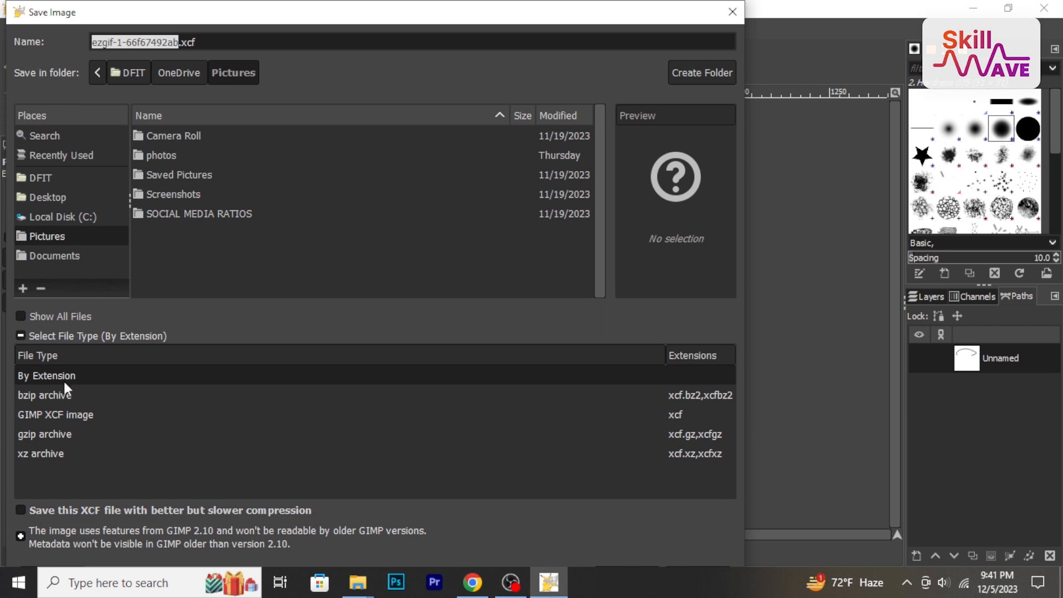
click(20, 315)
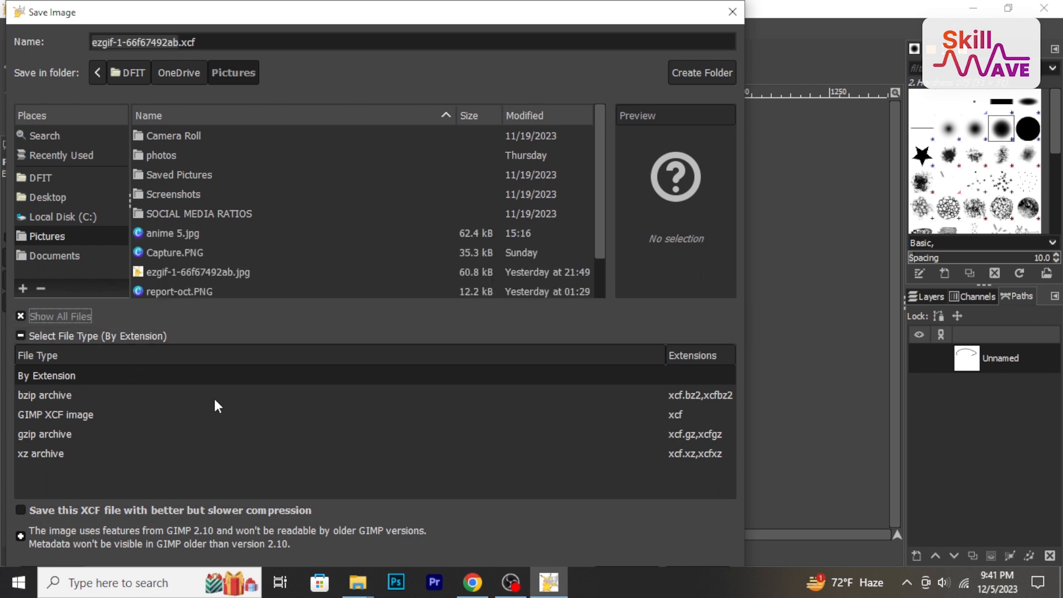
click(20, 317)
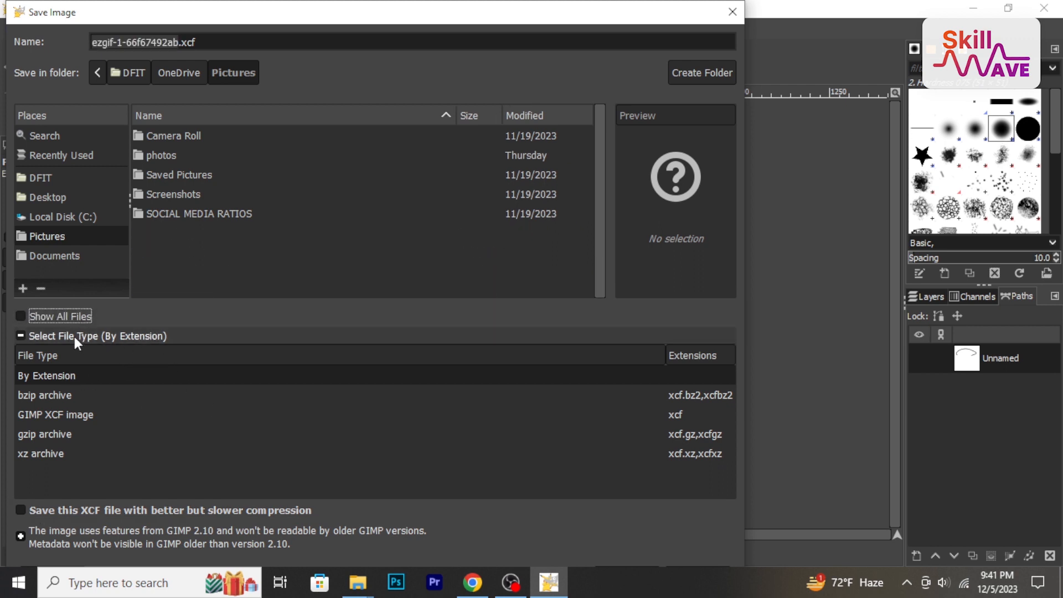
mouse_move(119, 339)
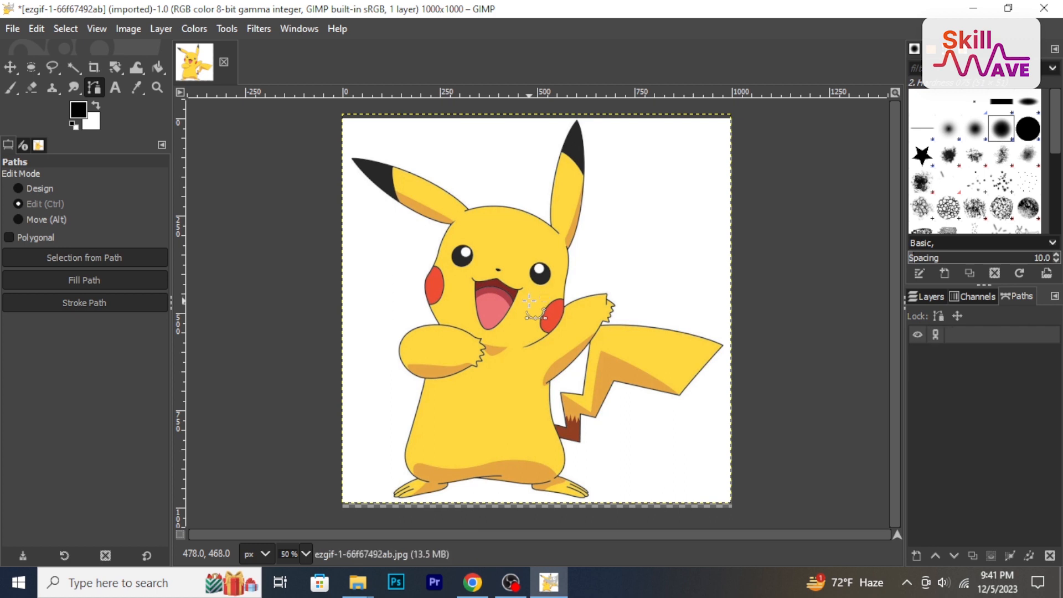
Dismiss the Save dialog unsaved and make the Move tool active
click(10, 68)
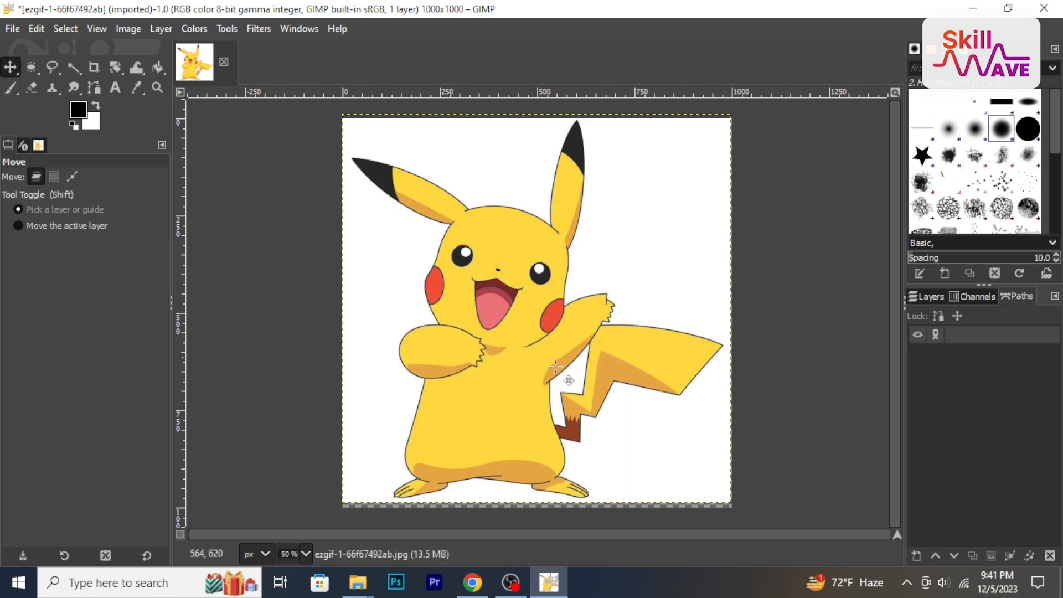
mouse_move(461, 304)
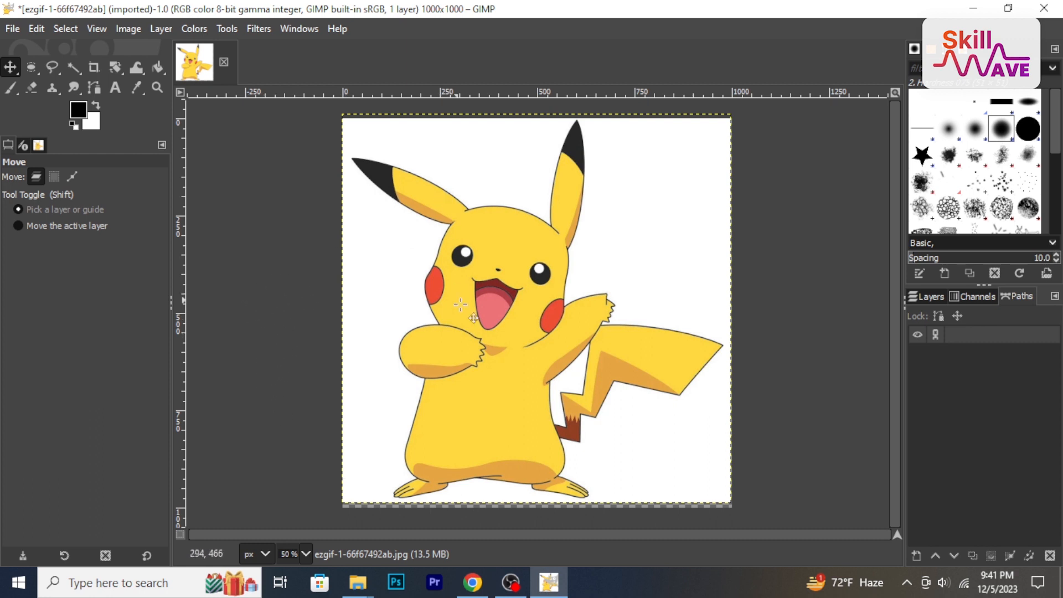
mouse_move(261, 259)
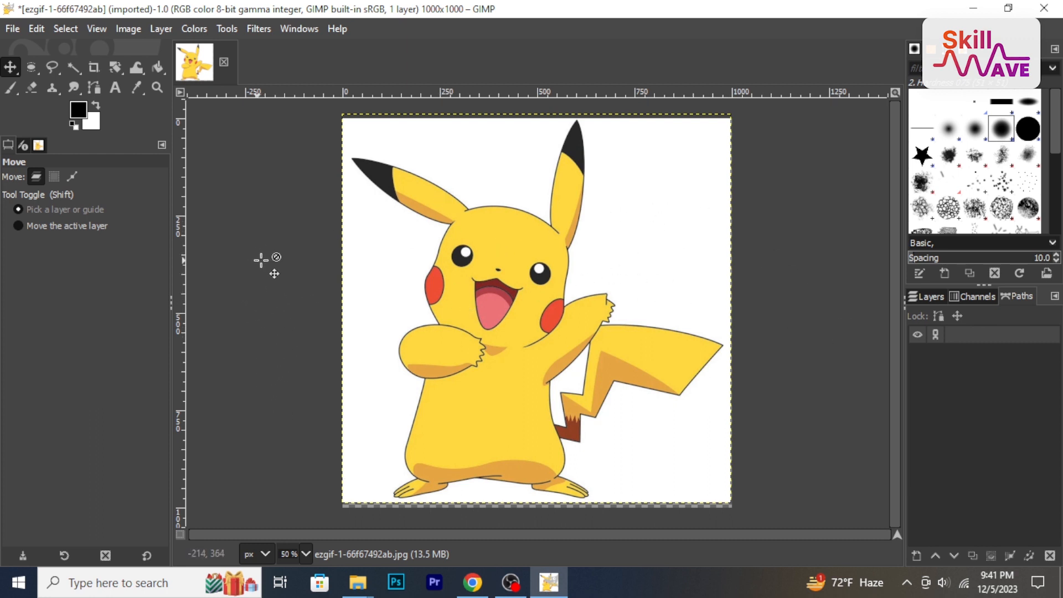
mouse_move(641, 239)
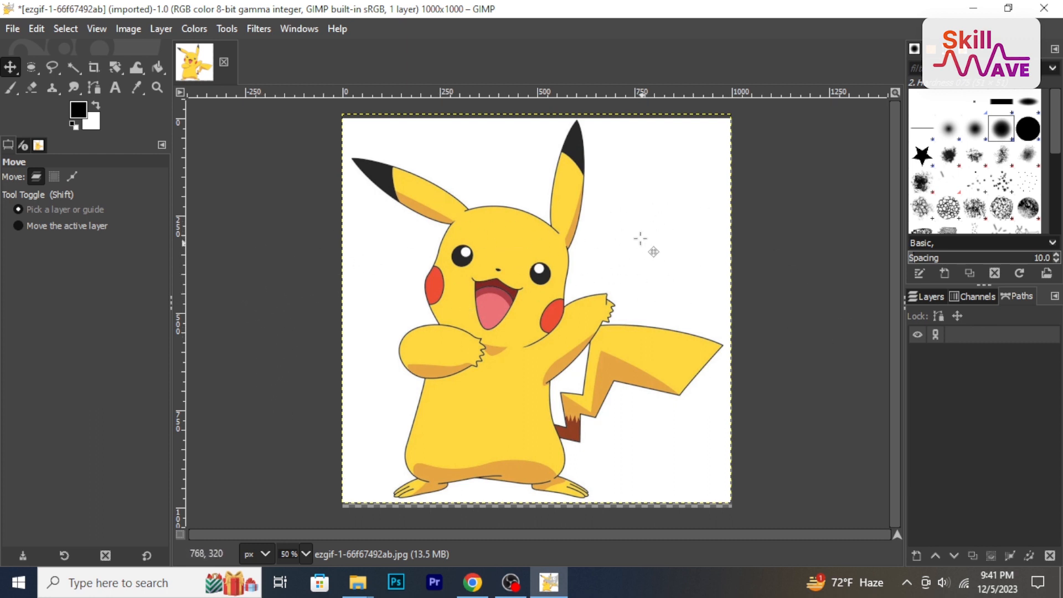
mouse_move(492, 247)
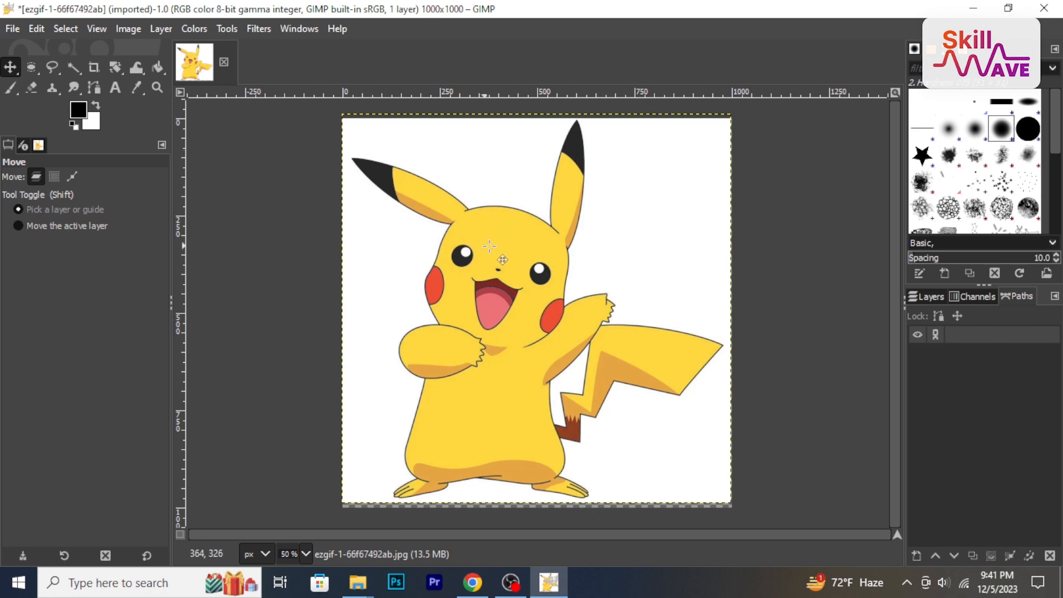